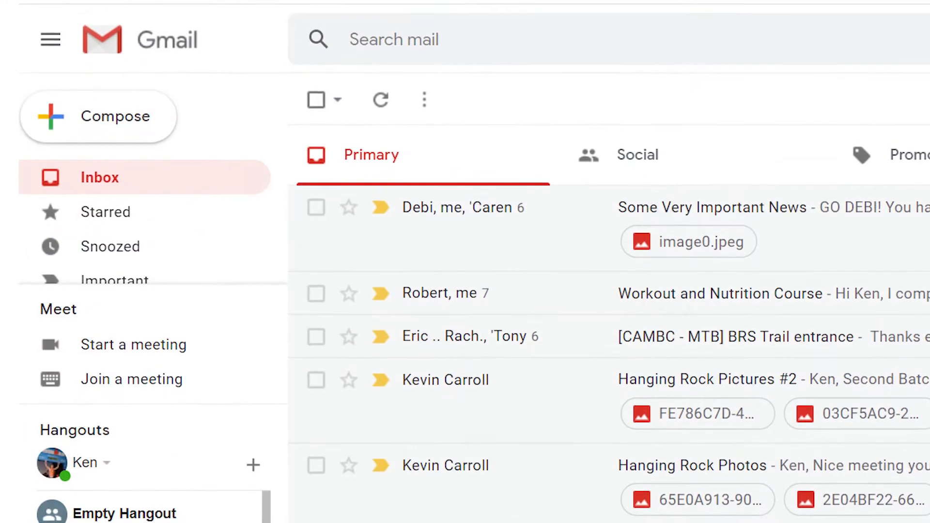
# - Show the Trash folder's nine deleted messages and mark one for deletion
pyautogui.scroll(-3)
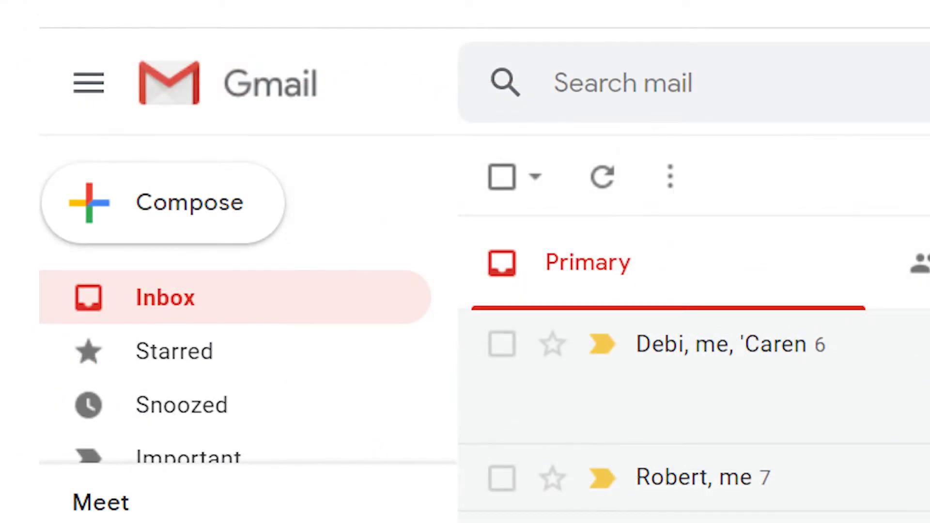
pyautogui.click(123, 349)
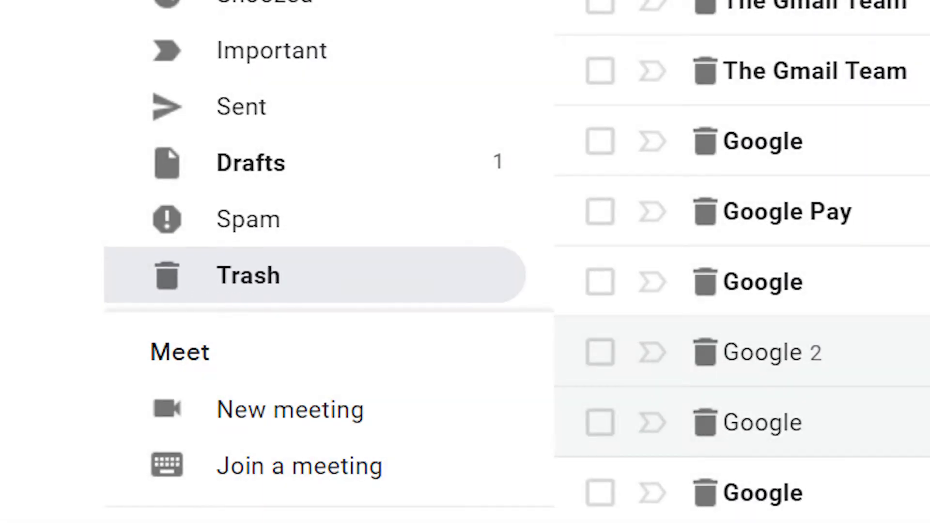
pyautogui.click(247, 274)
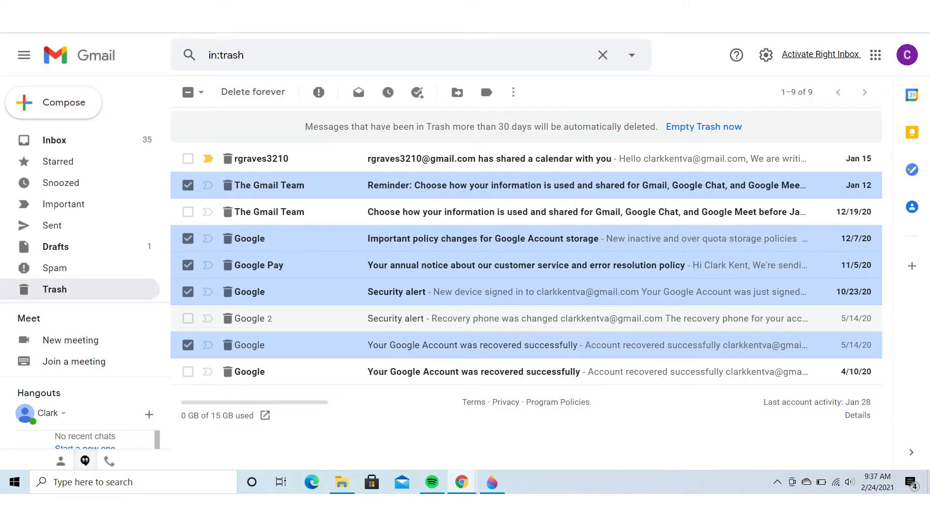
# - Delete the chosen Trash messages forever, landing on the Right Inbox features page
pyautogui.press('ctrl+plus')
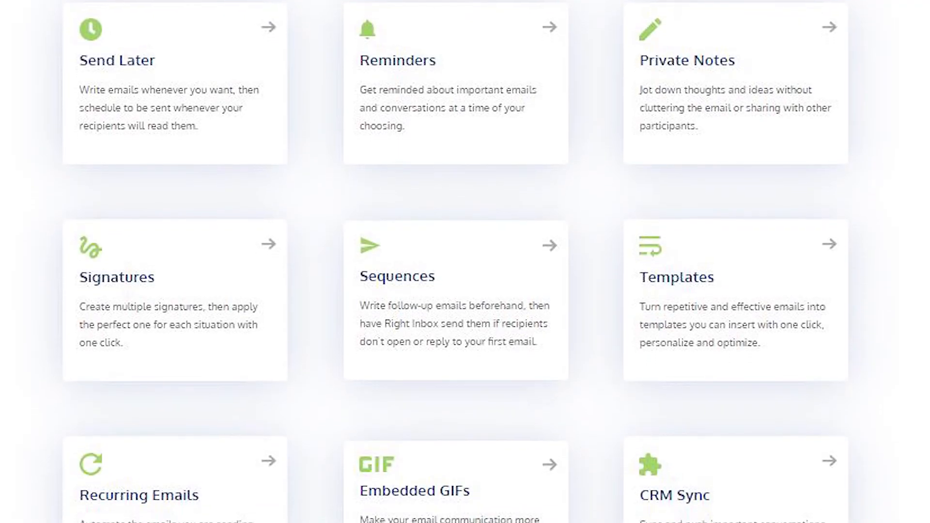
# - Scroll the features page down to Recurring Emails, Smart Link Previews, Email Tracking and Mail Merge
pyautogui.scroll(-3)
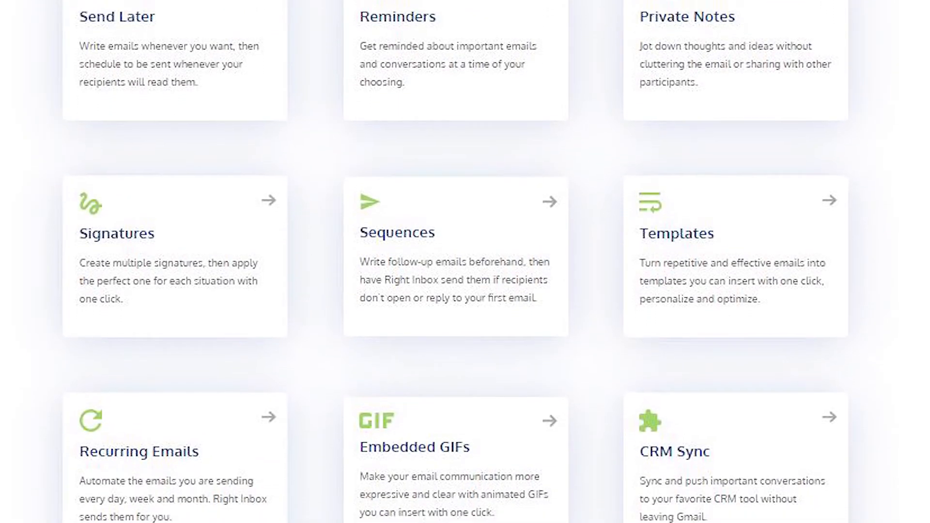
pyautogui.scroll(-3)
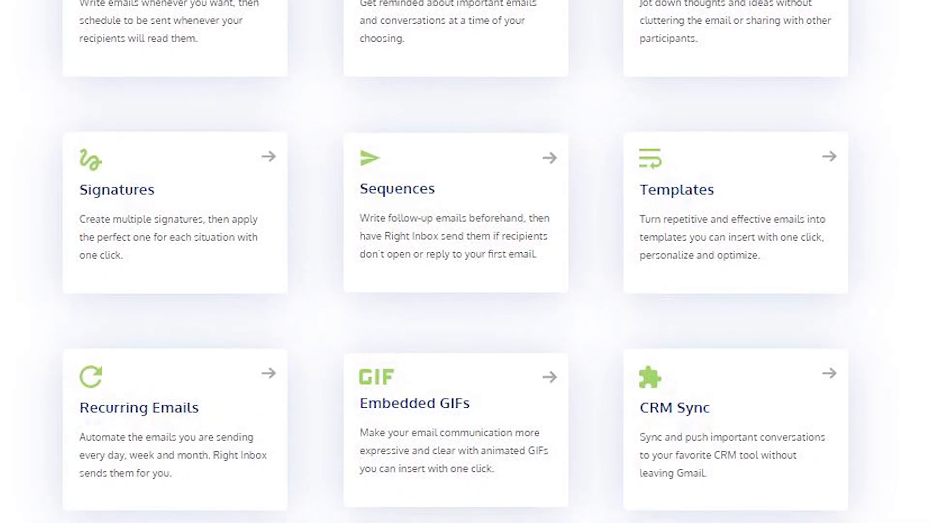
pyautogui.scroll(-3)
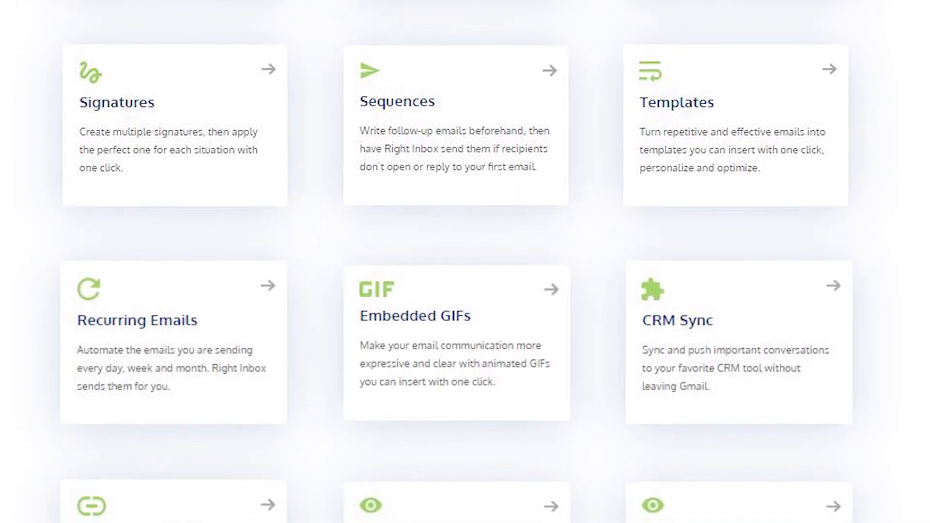
pyautogui.scroll(-3)
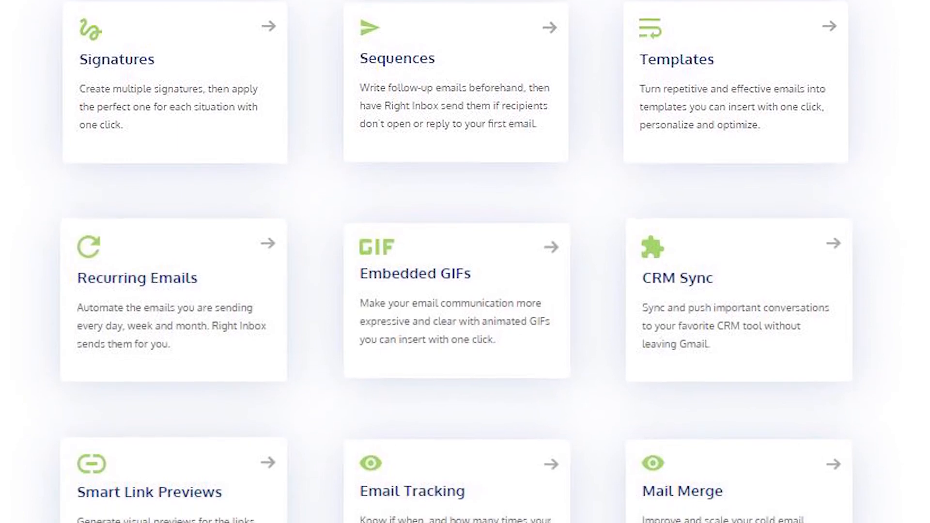
pyautogui.scroll(-3)
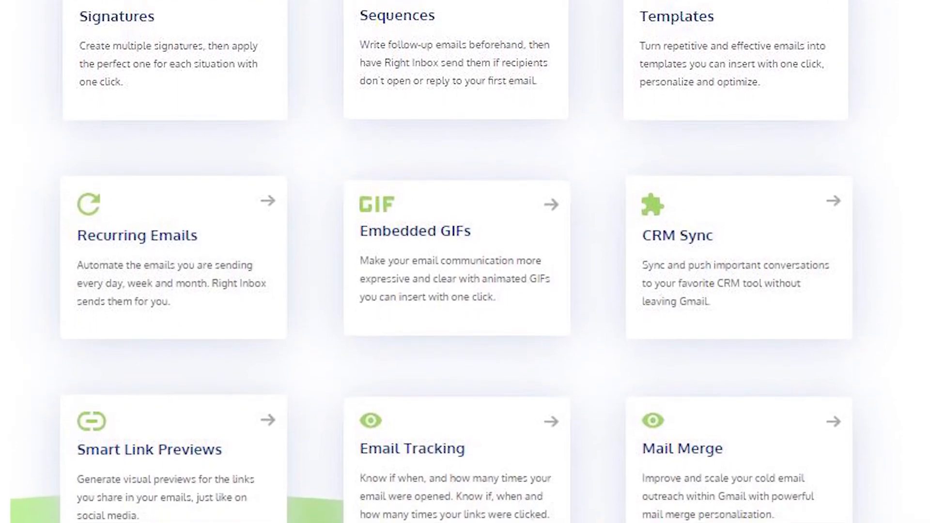